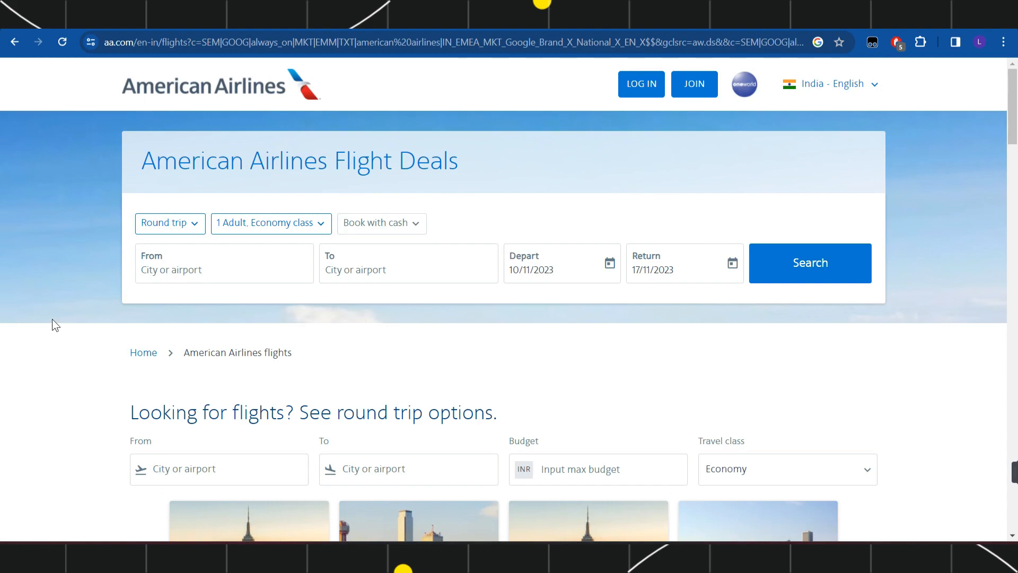
pyautogui.moveTo(60, 304)
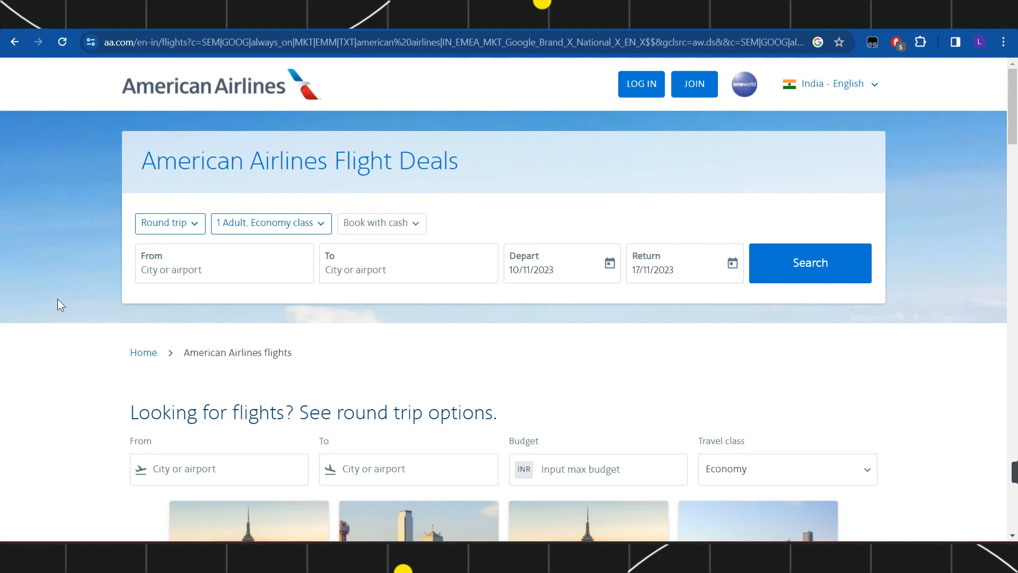
pyautogui.moveTo(144, 121)
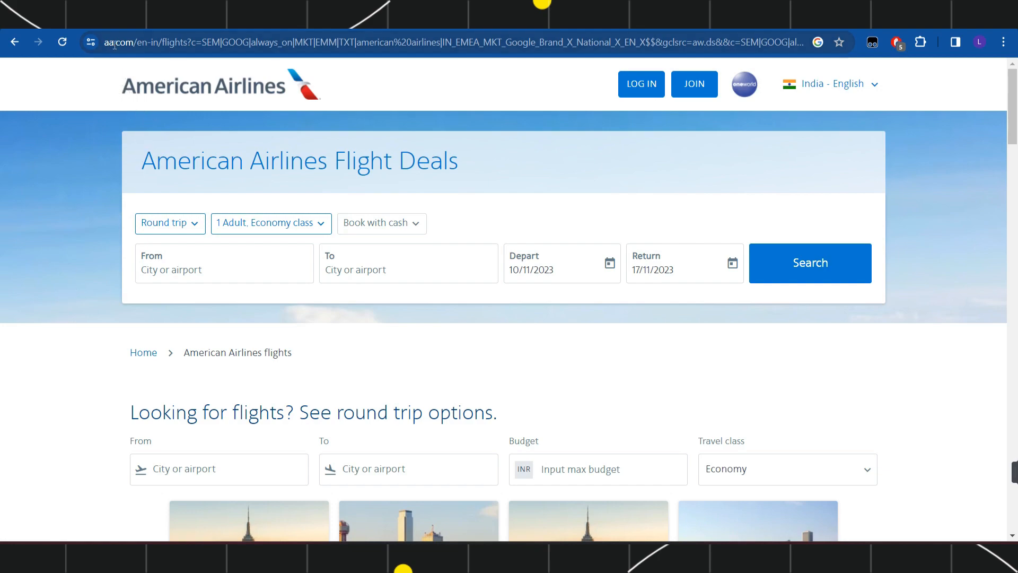
pyautogui.moveTo(148, 135)
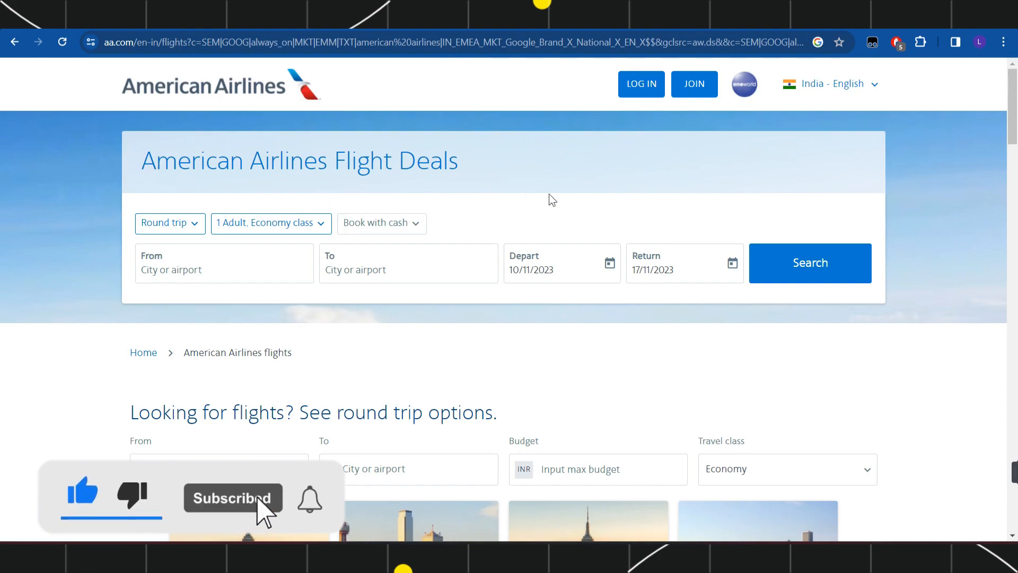
pyautogui.moveTo(627, 197)
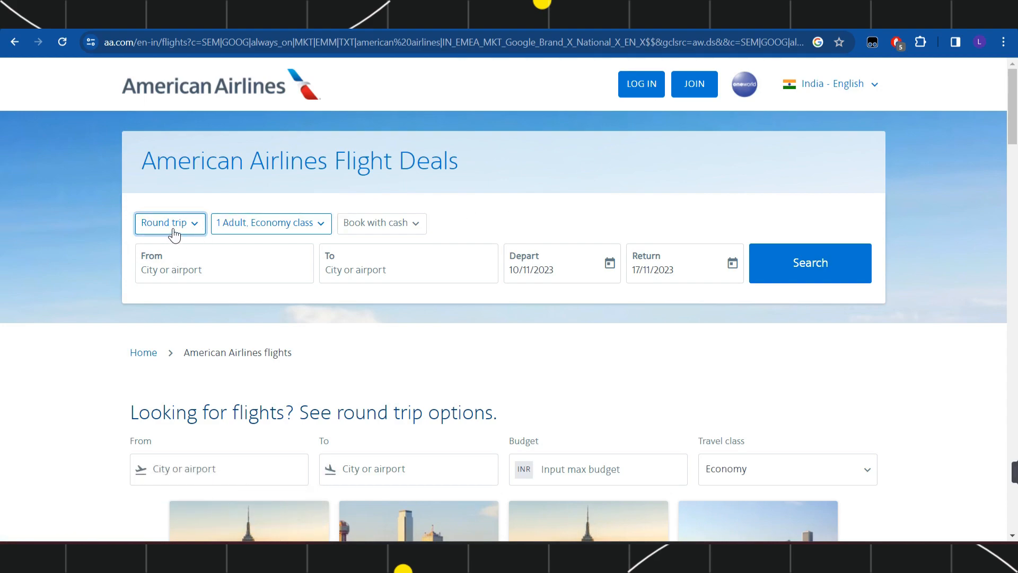
# Step: Keep the trip round trip, review travel class and cash-or-miles options, and start entering the destination
pyautogui.click(170, 223)
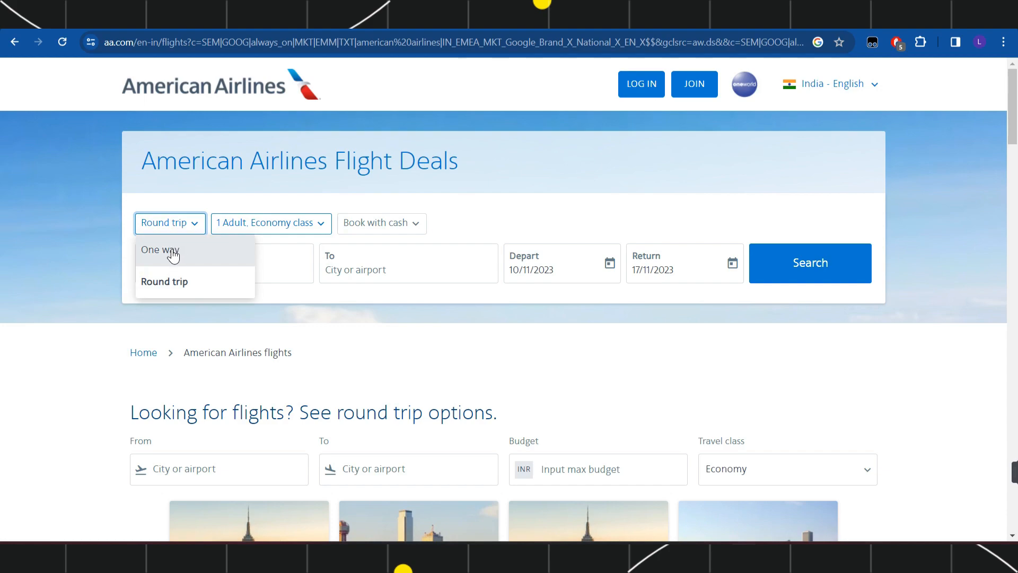
pyautogui.click(270, 223)
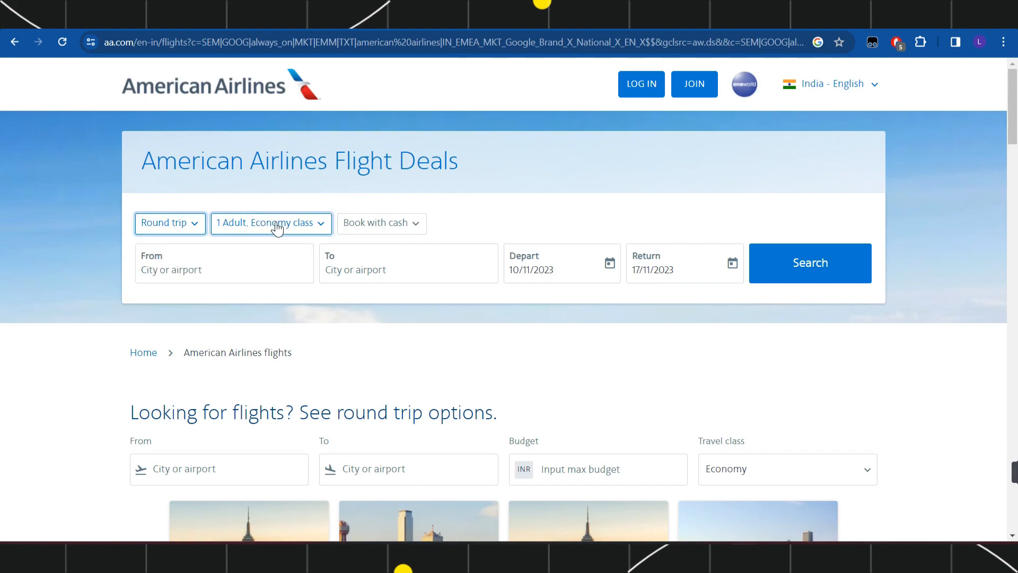
pyautogui.click(271, 223)
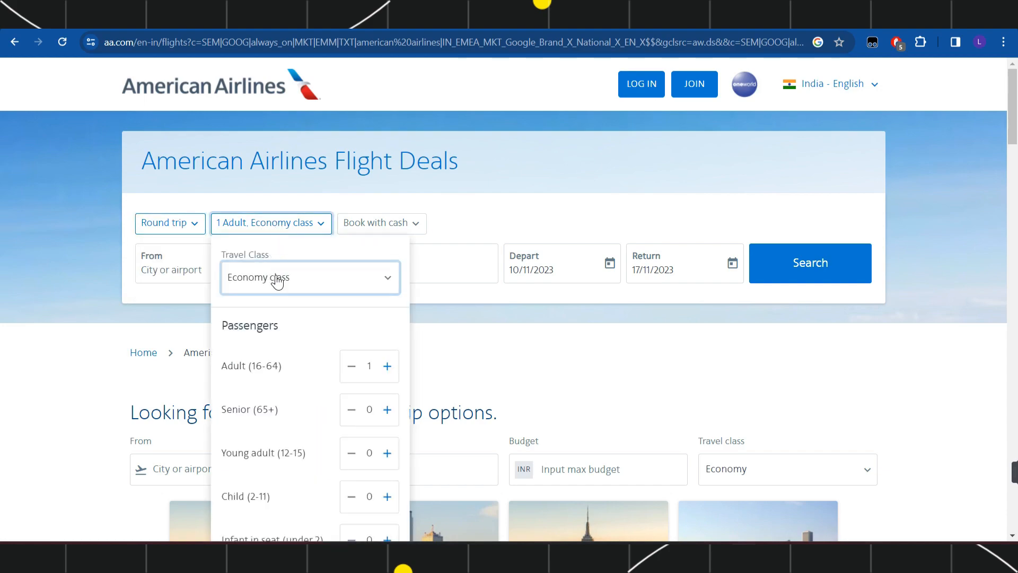
pyautogui.click(310, 277)
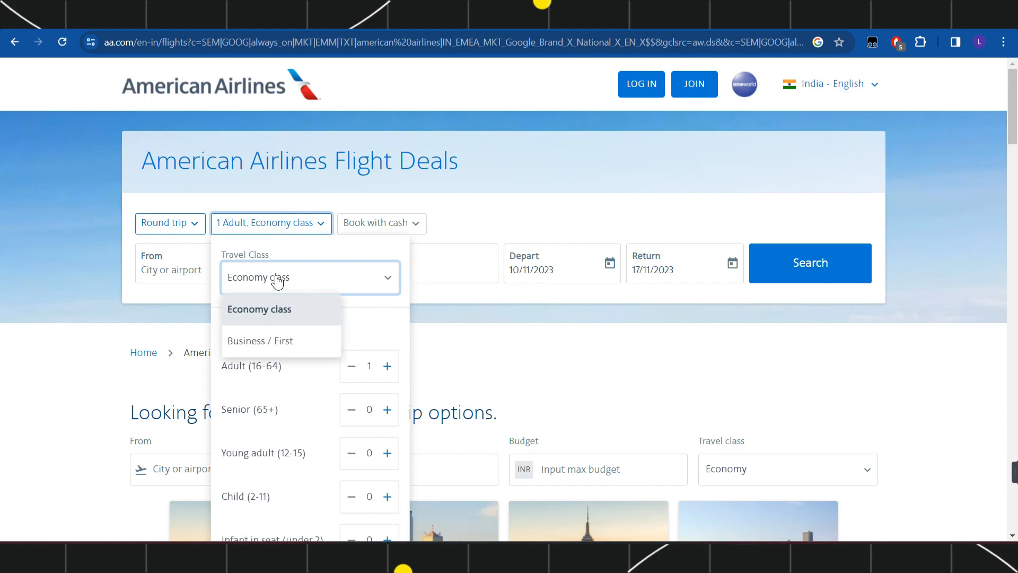
pyautogui.moveTo(186, 327)
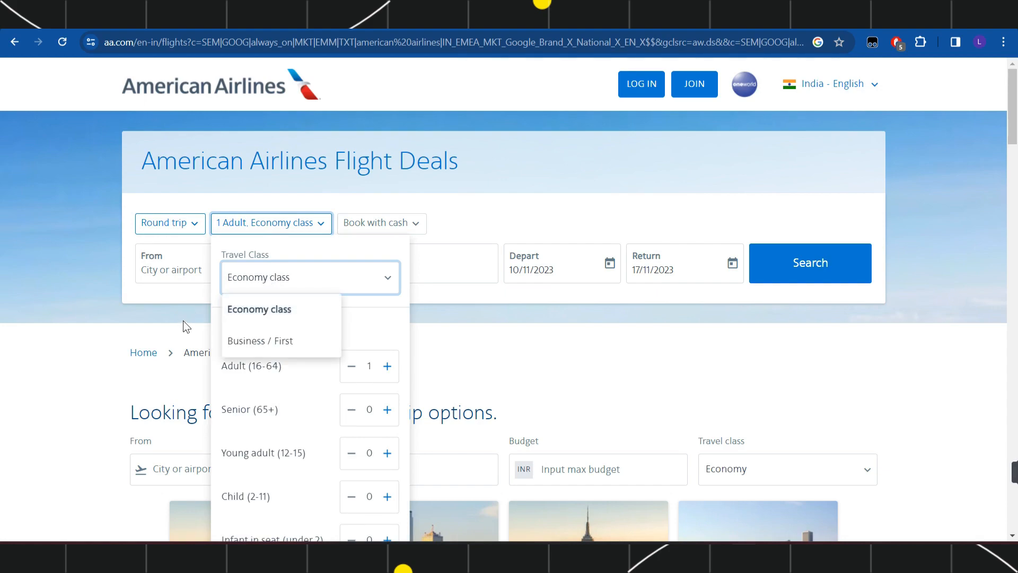
pyautogui.moveTo(243, 412)
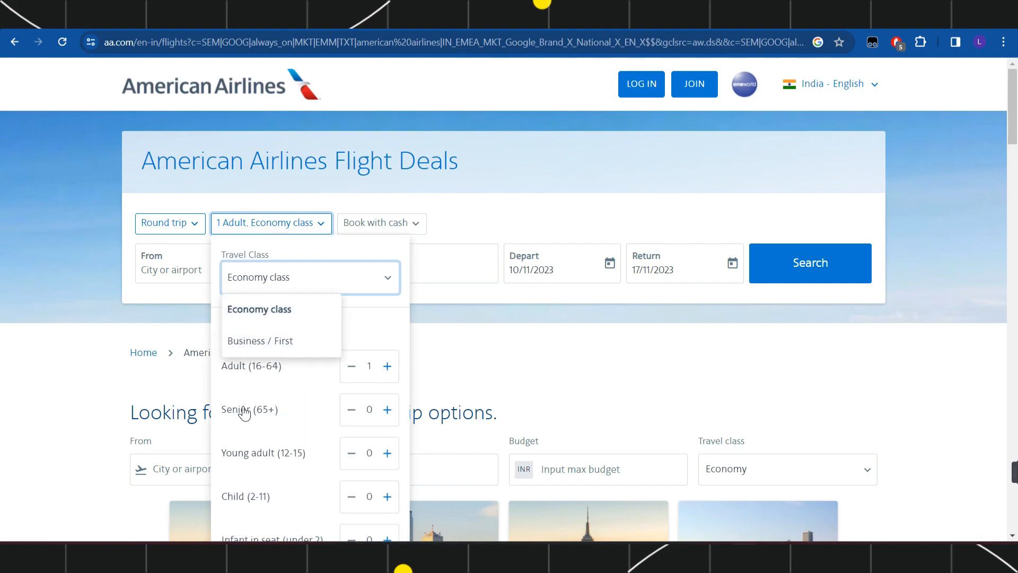
pyautogui.click(381, 223)
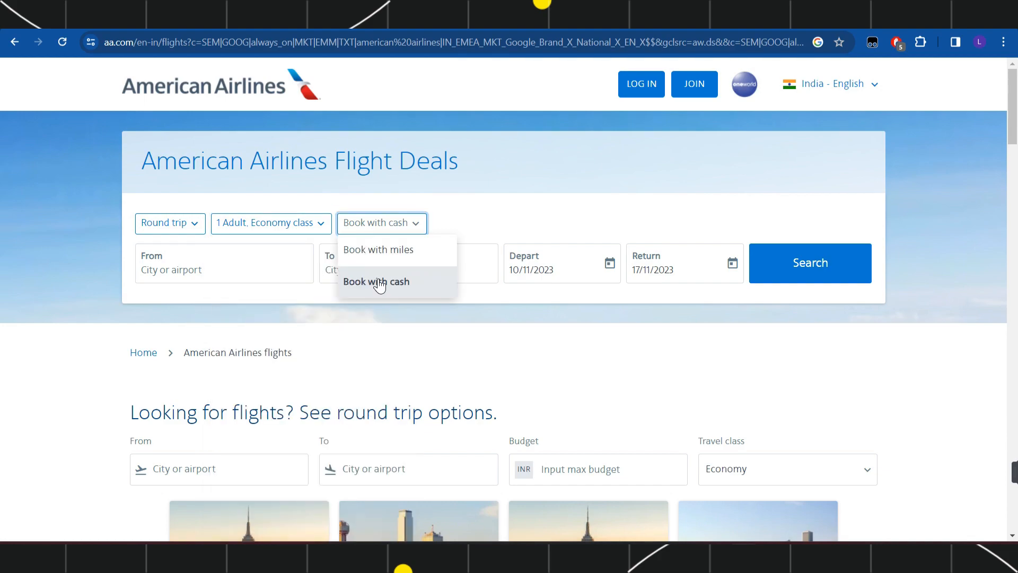
pyautogui.moveTo(403, 286)
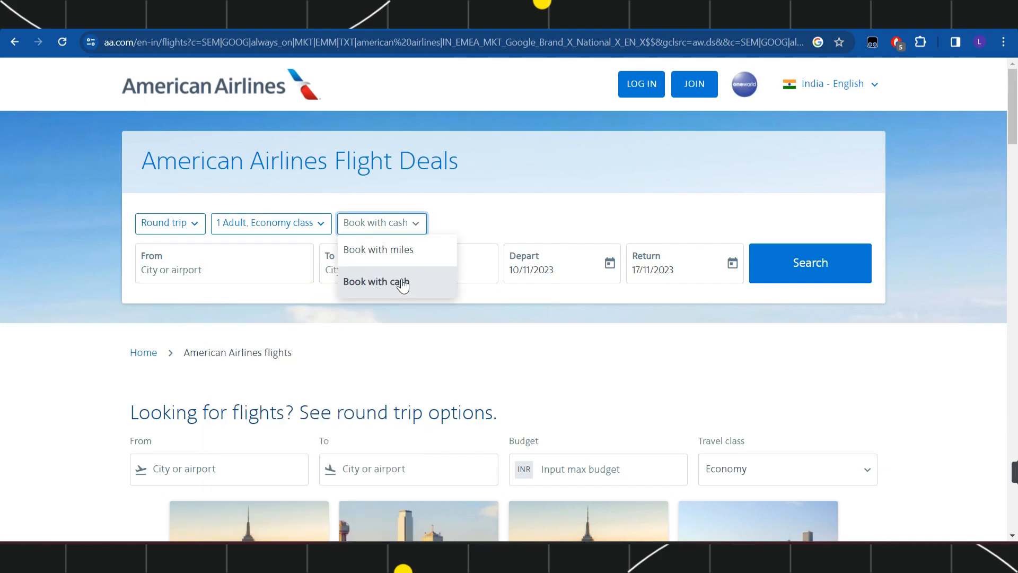
pyautogui.moveTo(405, 253)
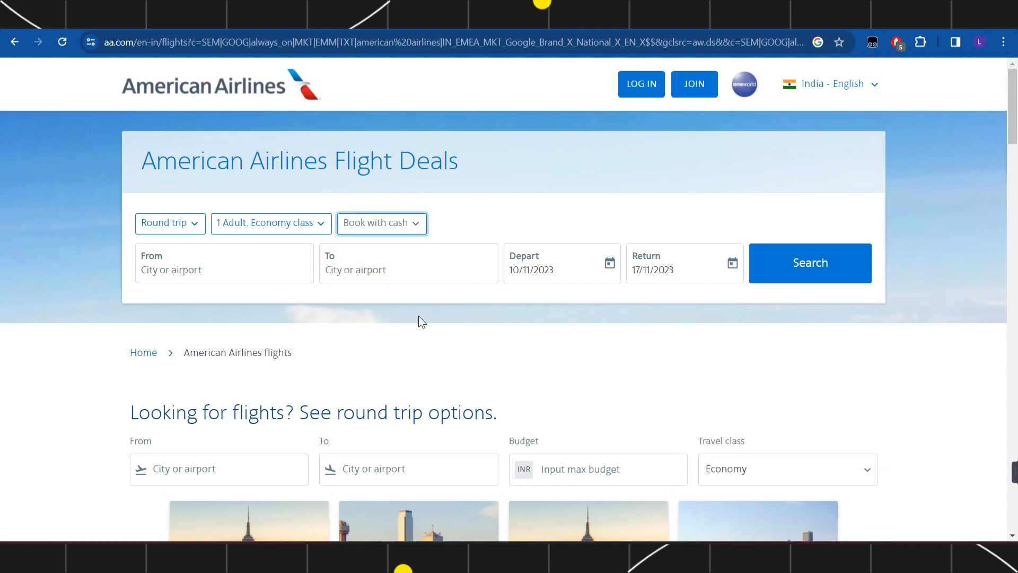
pyautogui.click(223, 269)
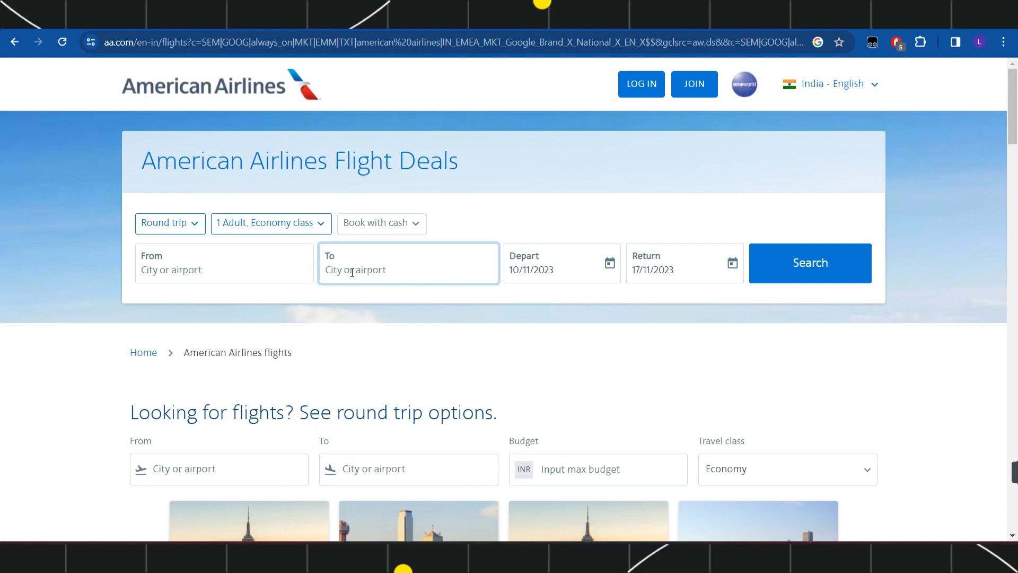
pyautogui.moveTo(622, 243)
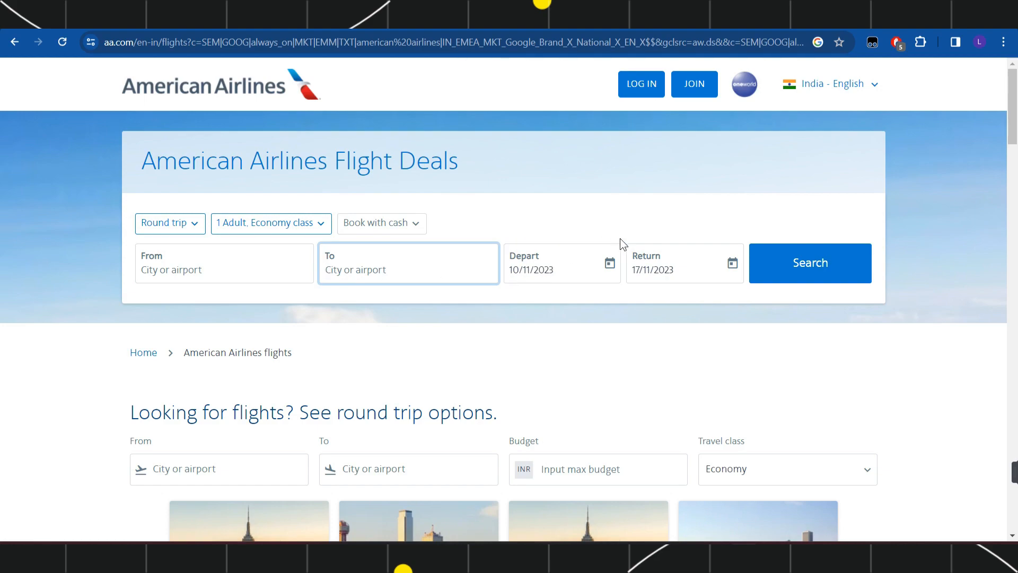
pyautogui.moveTo(676, 286)
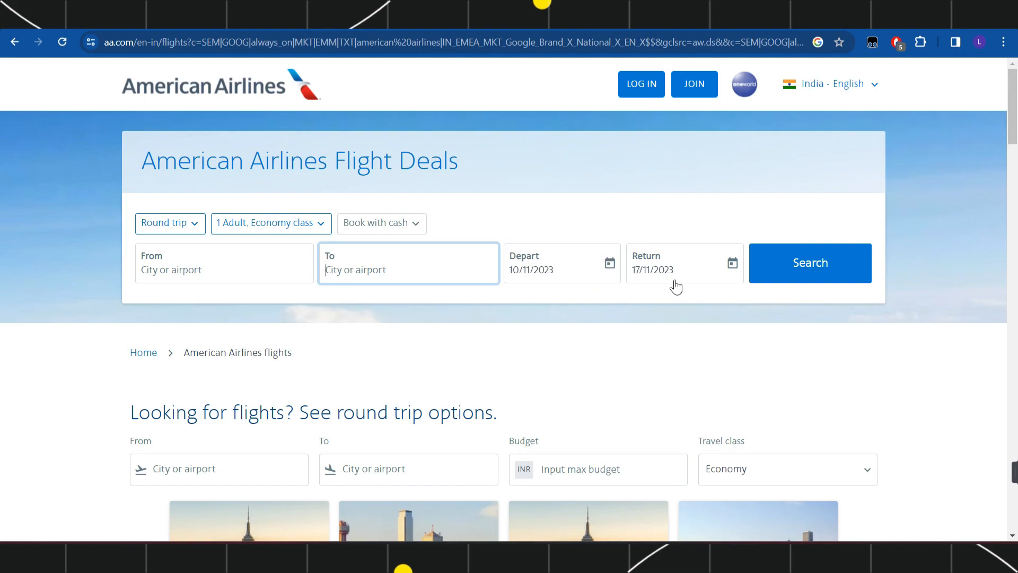
pyautogui.moveTo(702, 304)
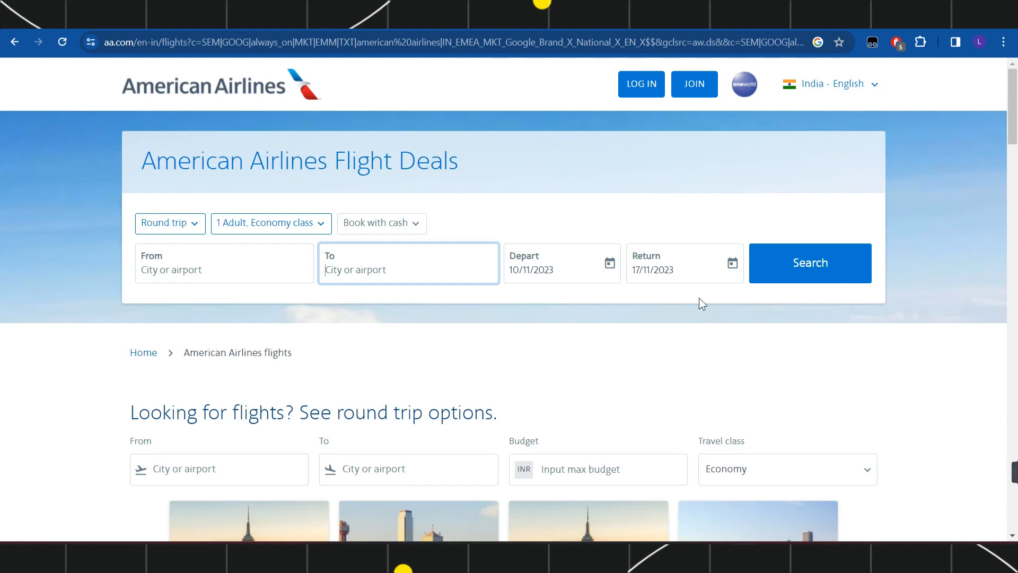
pyautogui.moveTo(810, 263)
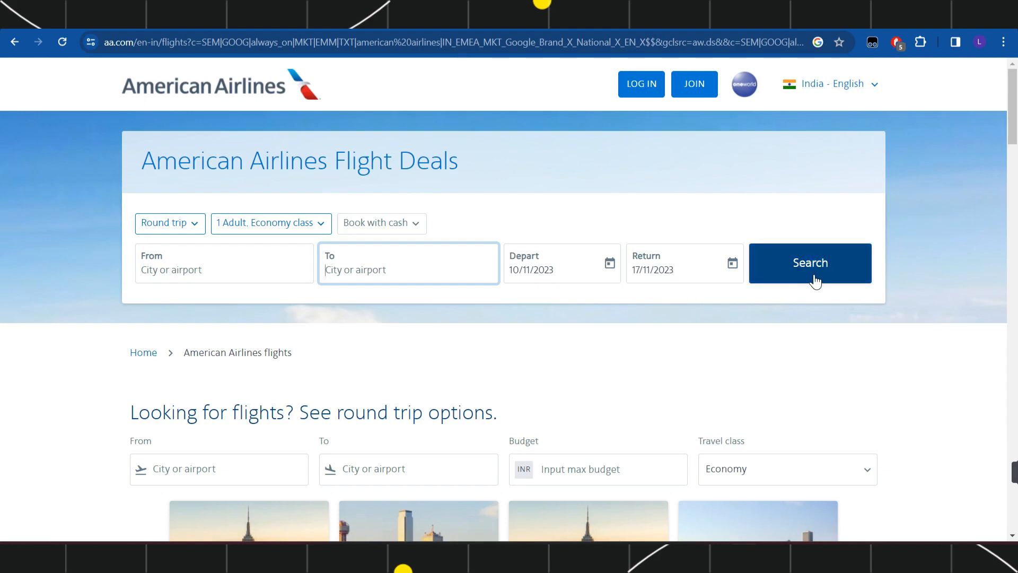
pyautogui.moveTo(737, 335)
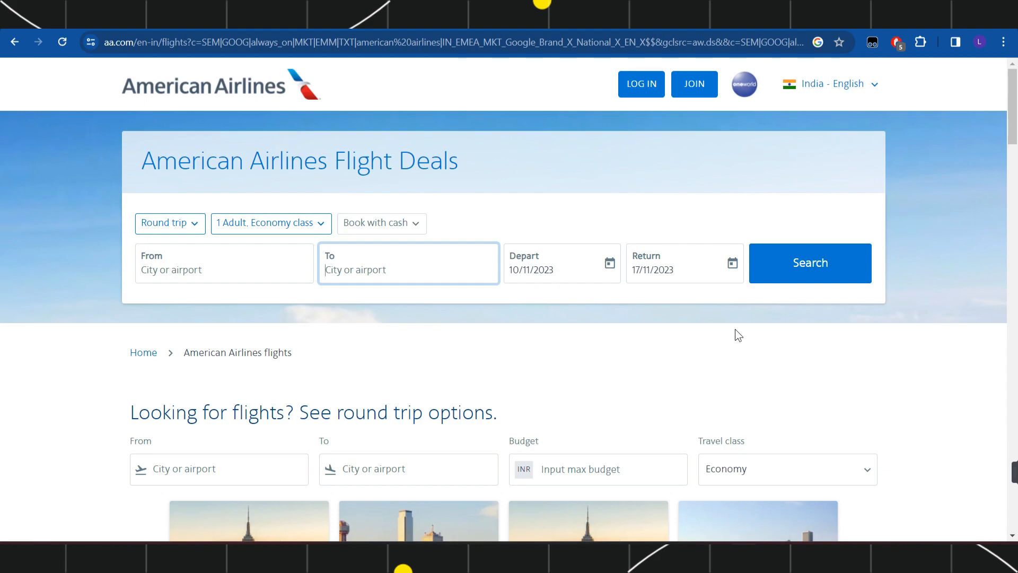
pyautogui.moveTo(710, 333)
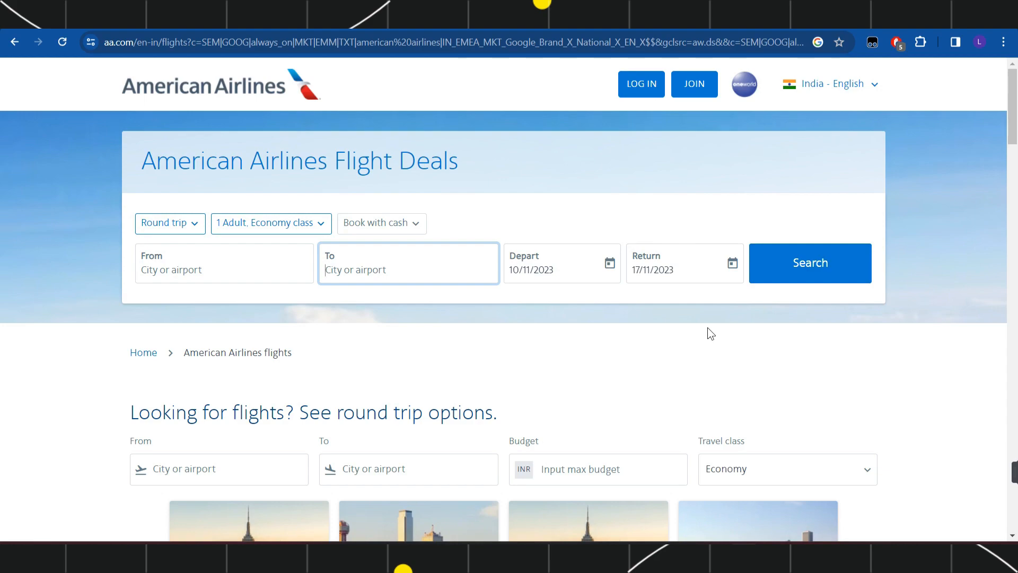
# Step: Pick the Main Cabin fare on nonstop 00:20 flight AA293 and proceed to Passengers
pyautogui.click(809, 263)
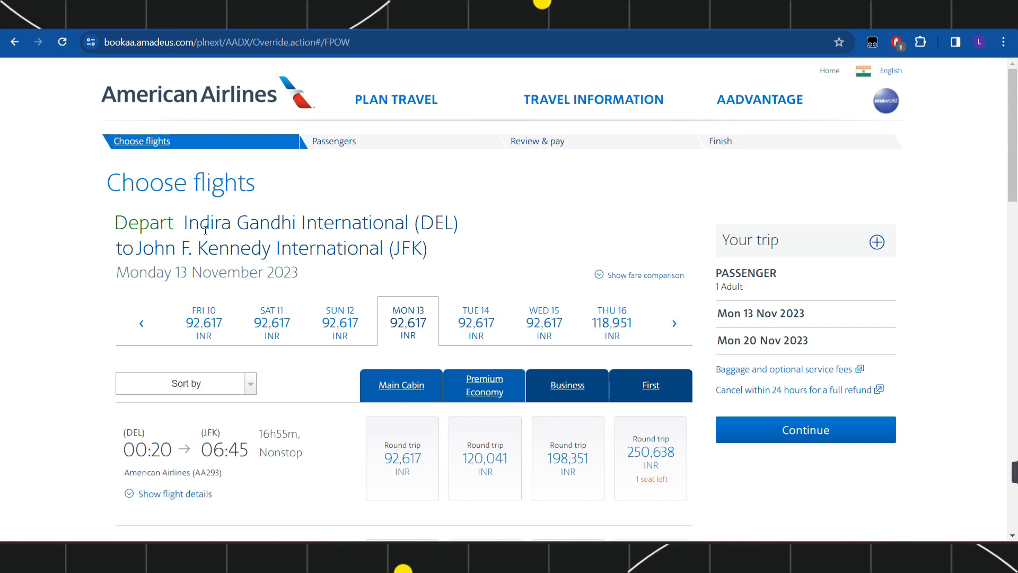
pyautogui.scroll(-3)
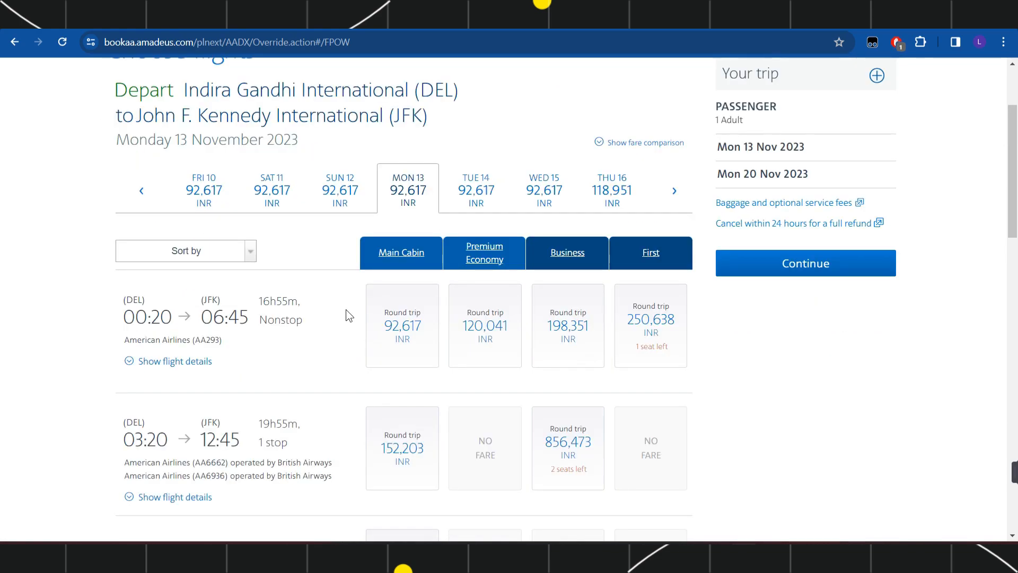
pyautogui.moveTo(425, 256)
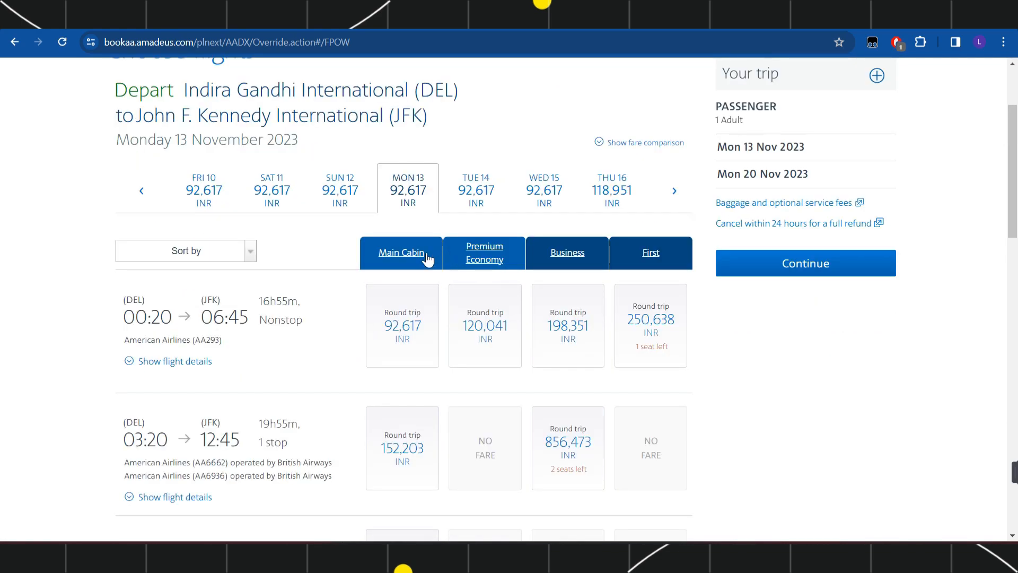
pyautogui.moveTo(399, 266)
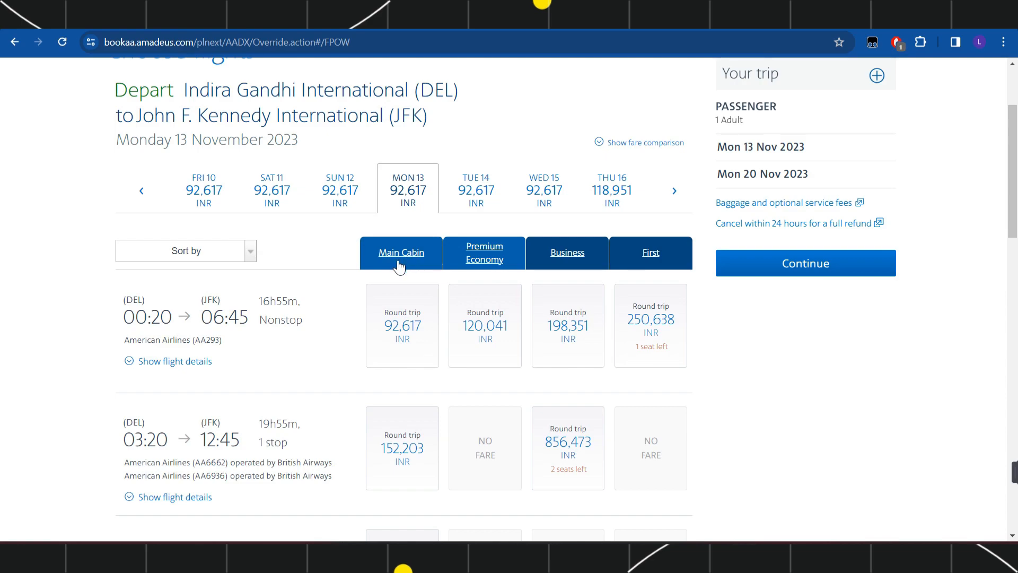
pyautogui.moveTo(584, 260)
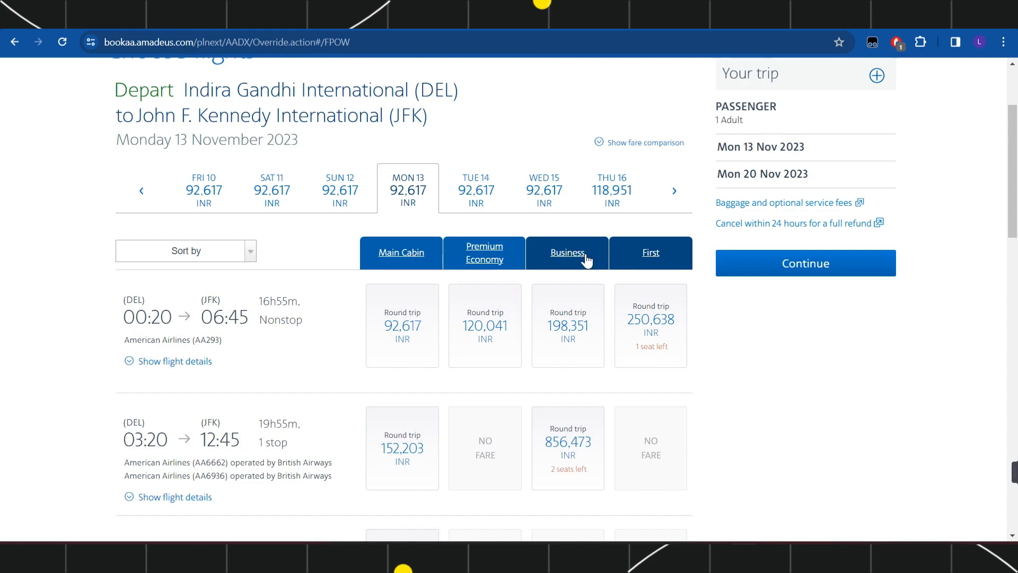
pyautogui.click(402, 325)
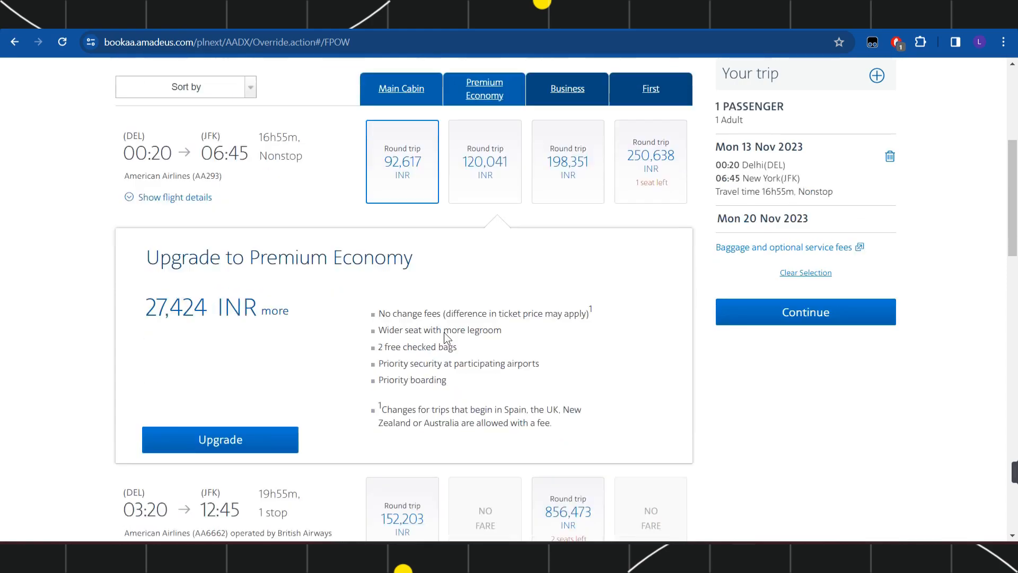
pyautogui.scroll(-3)
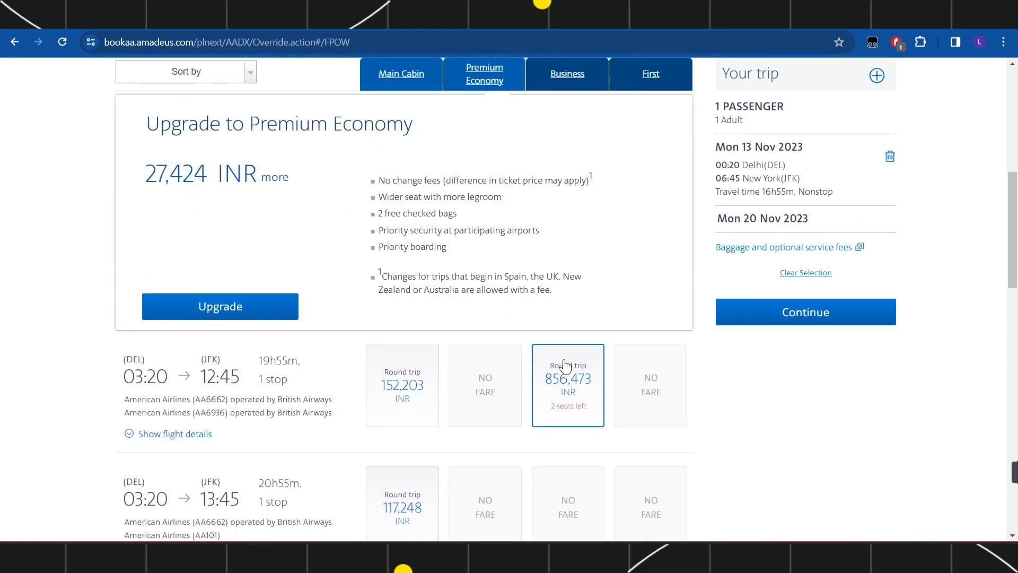
pyautogui.moveTo(804, 311)
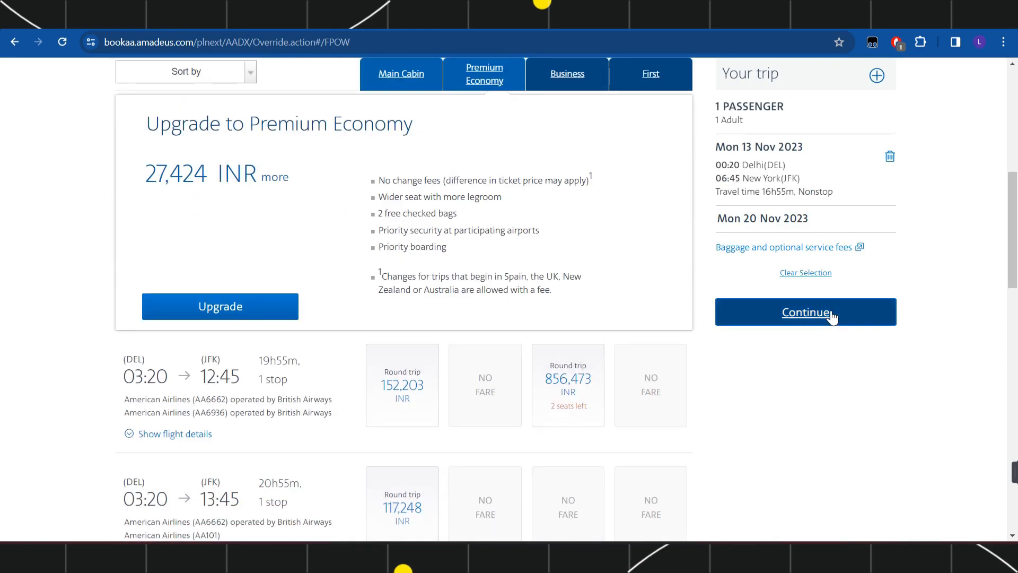
pyautogui.click(805, 312)
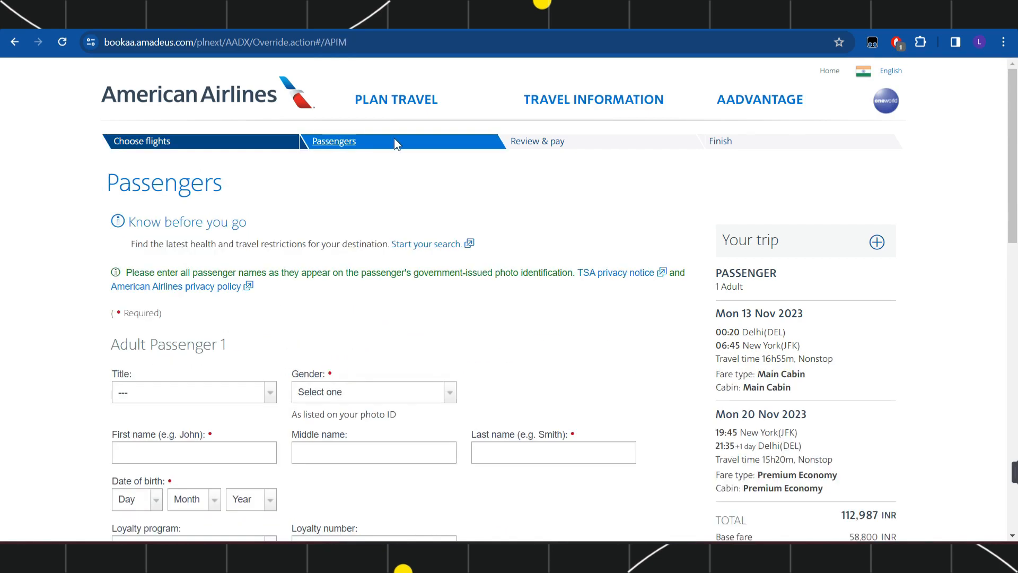
pyautogui.moveTo(379, 148)
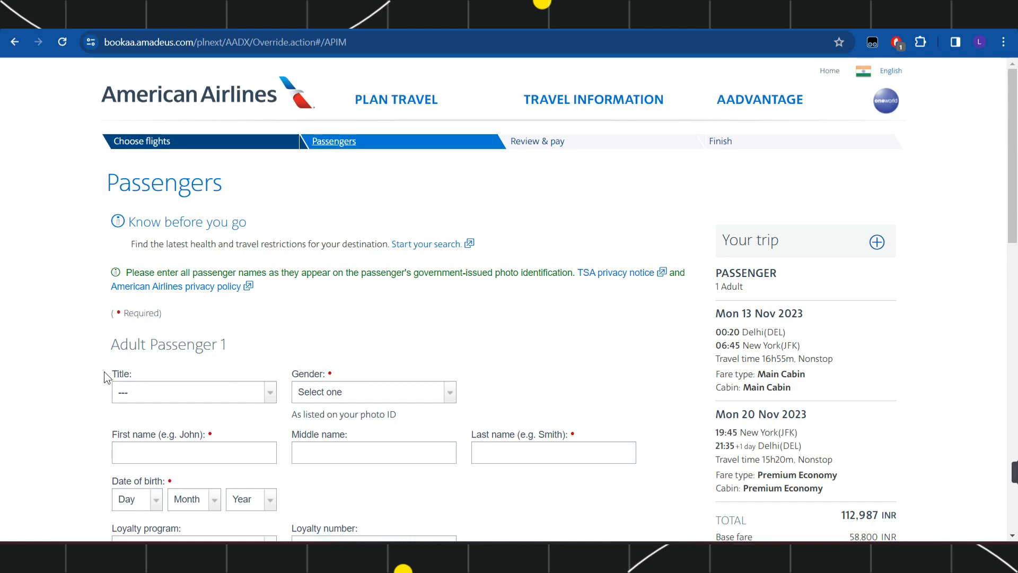
pyautogui.scroll(-3)
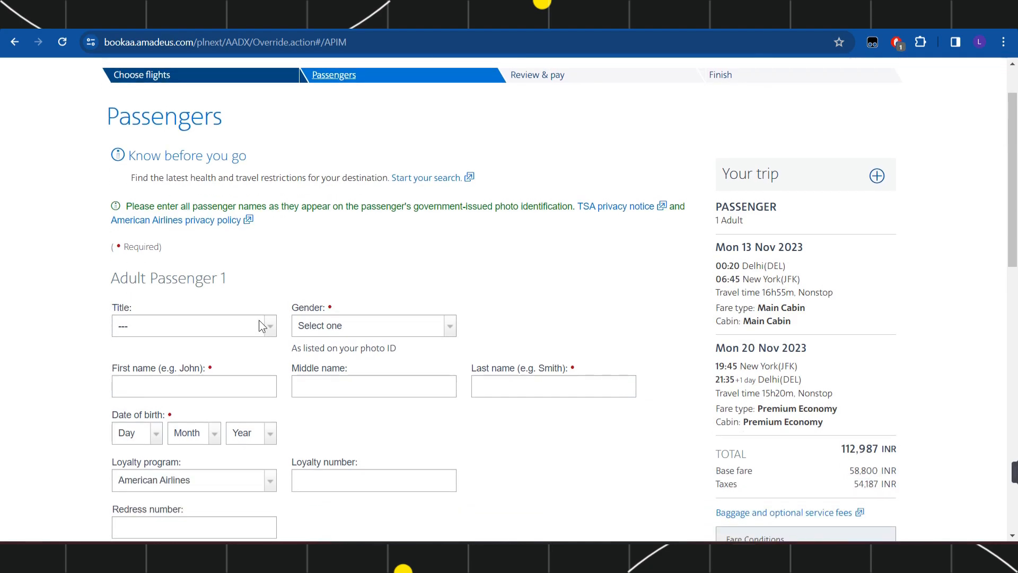
pyautogui.scroll(-3)
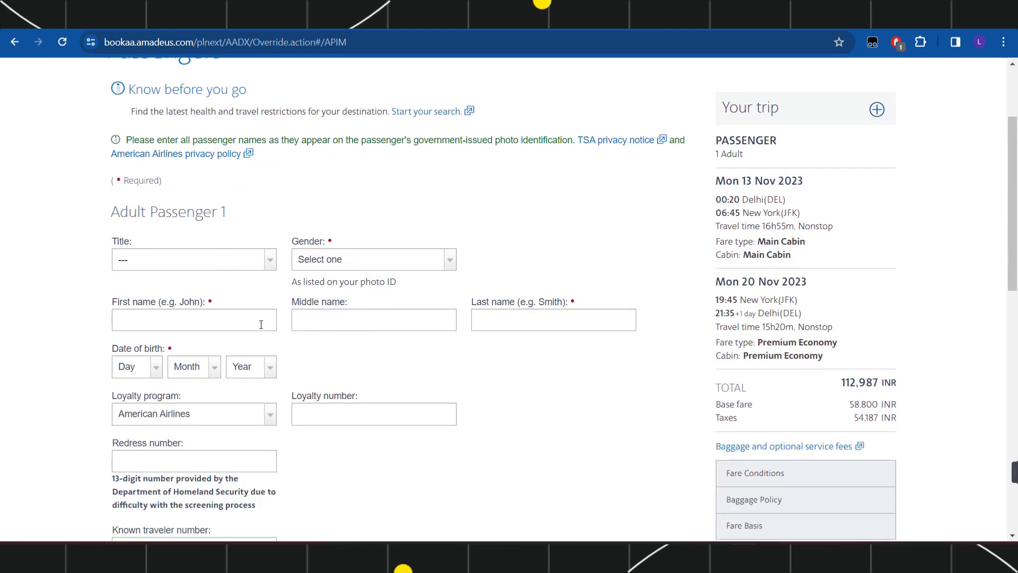
pyautogui.scroll(-3)
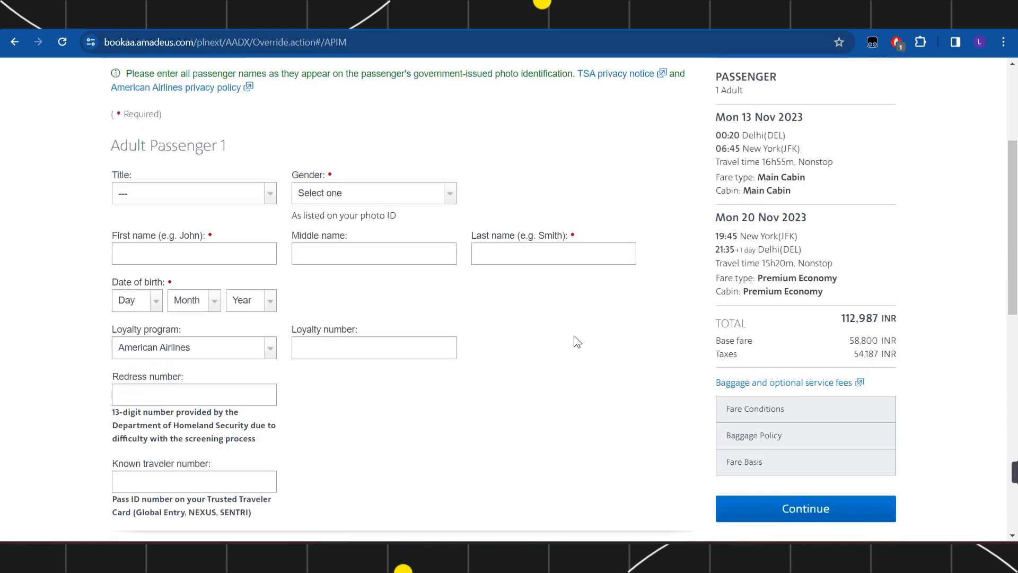
pyautogui.scroll(-3)
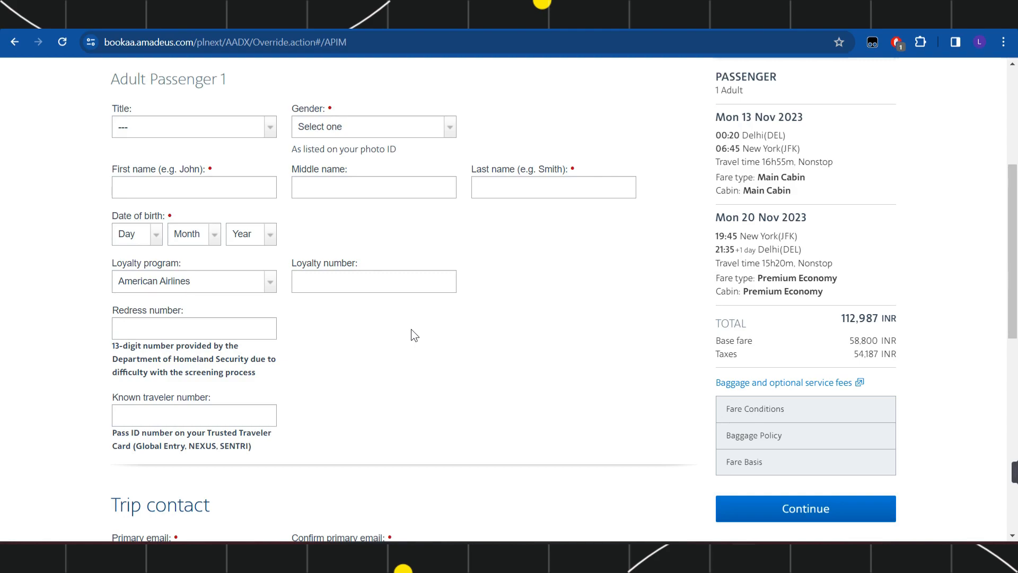
pyautogui.scroll(-3)
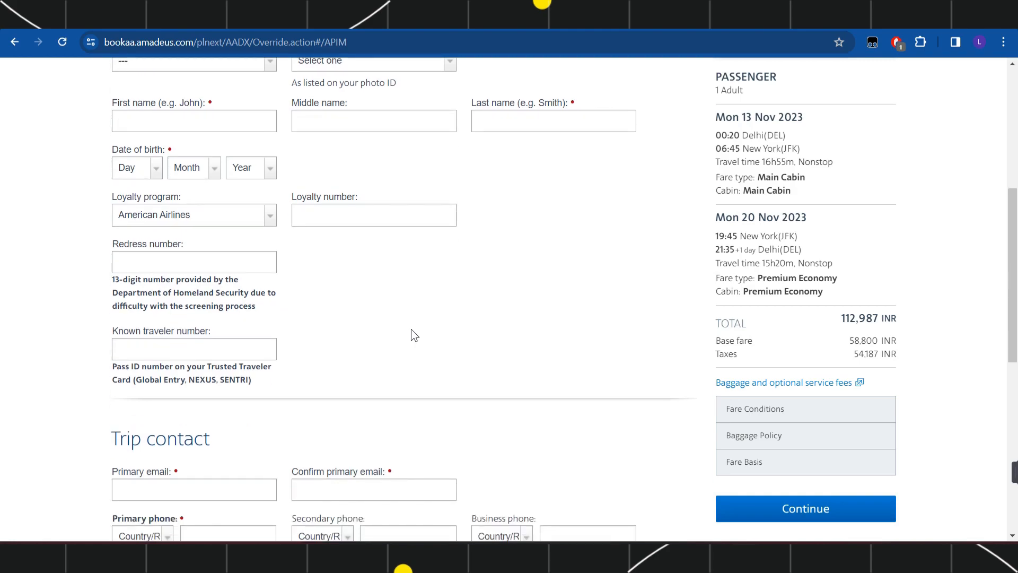
pyautogui.scroll(-3)
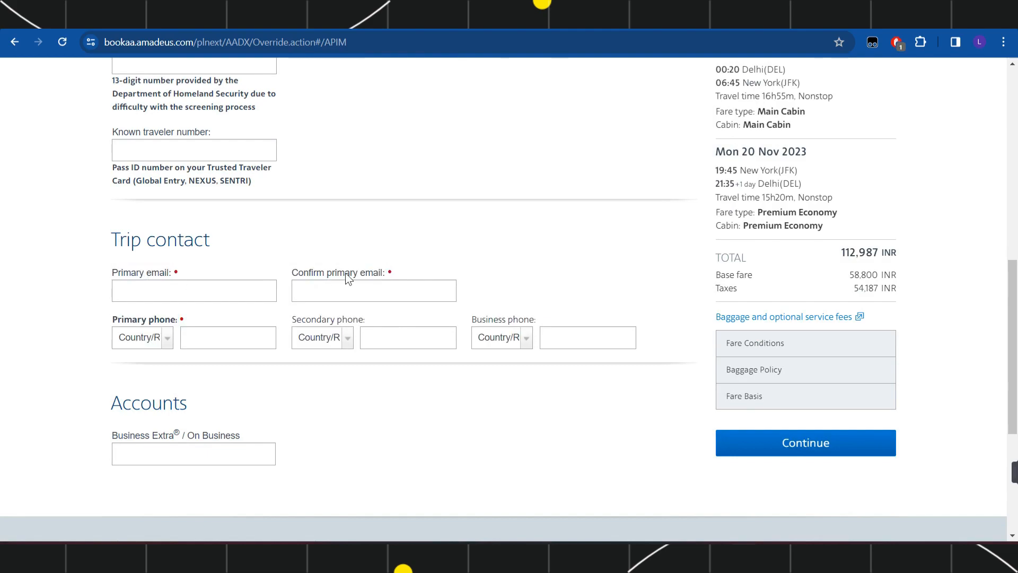
pyautogui.moveTo(436, 401)
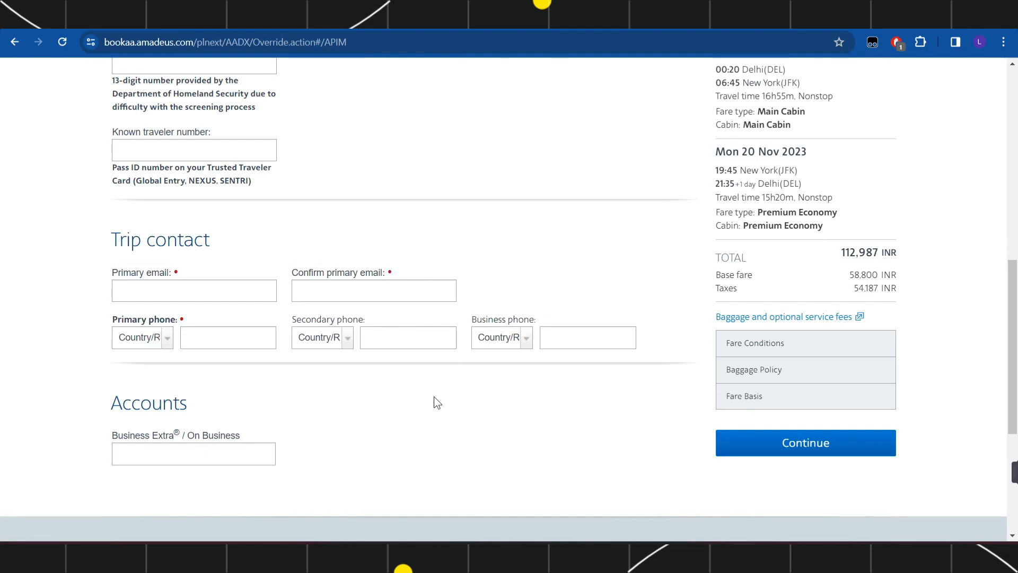
pyautogui.moveTo(344, 371)
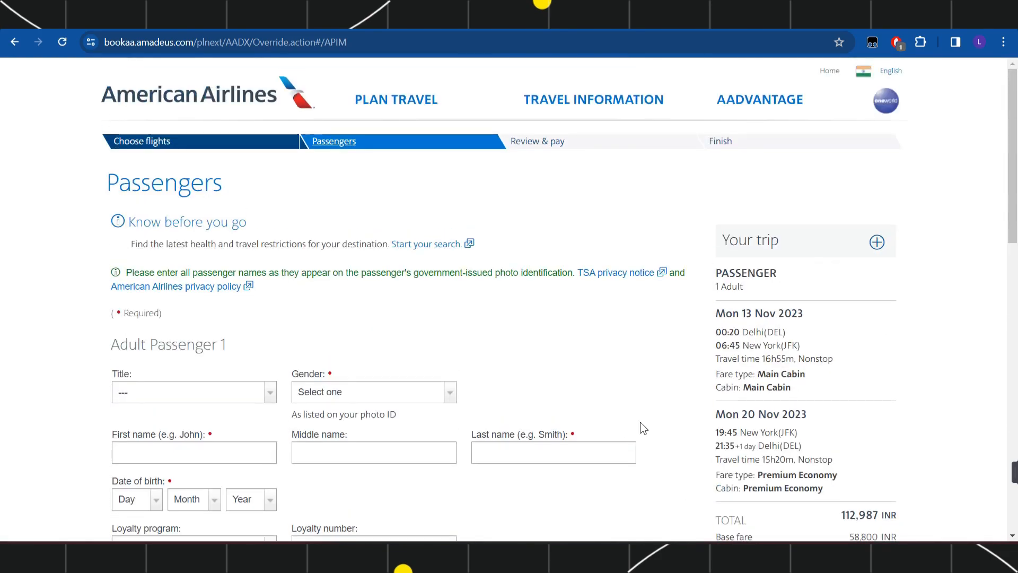
pyautogui.scroll(-3)
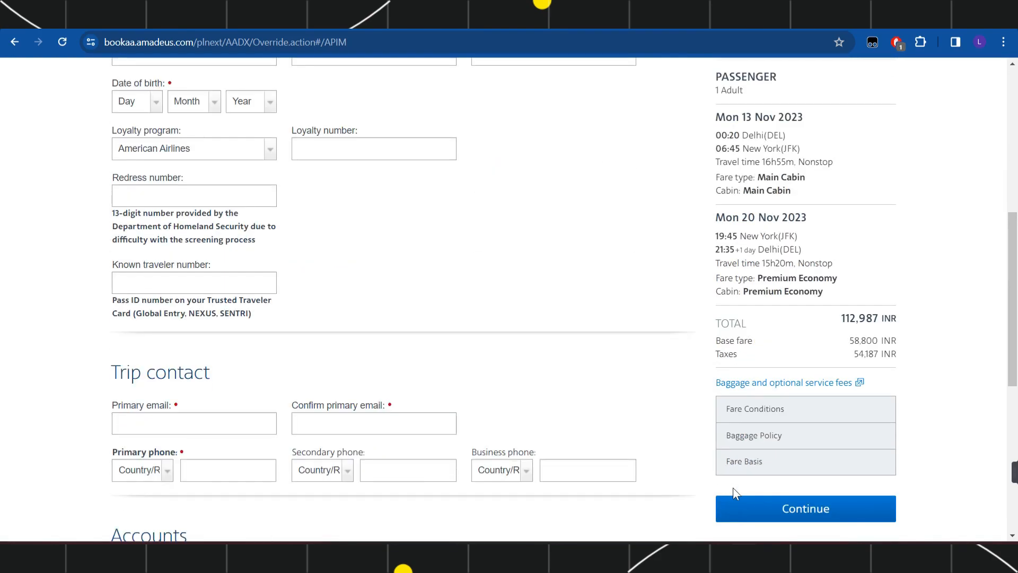
pyautogui.scroll(3)
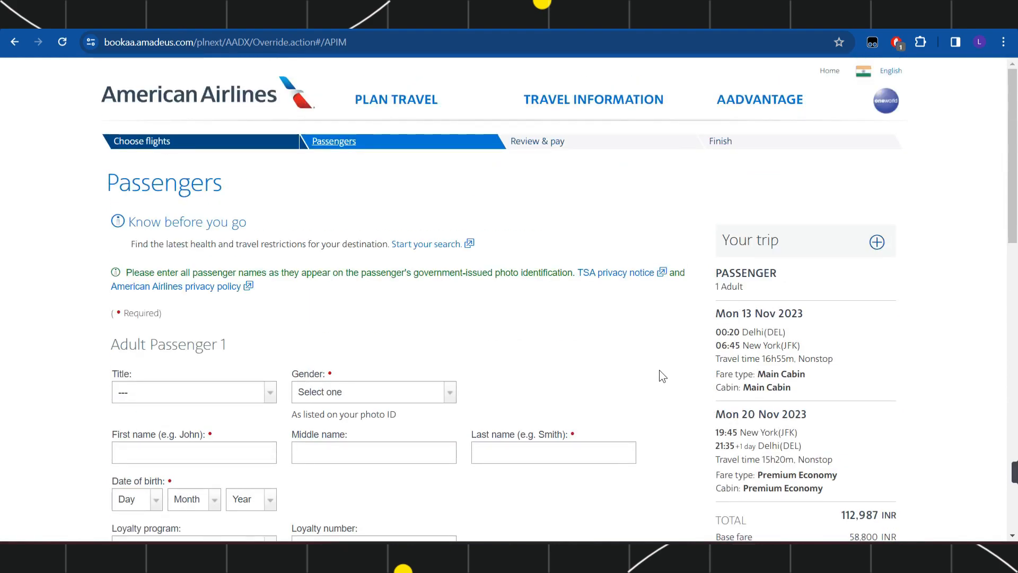
pyautogui.moveTo(514, 142)
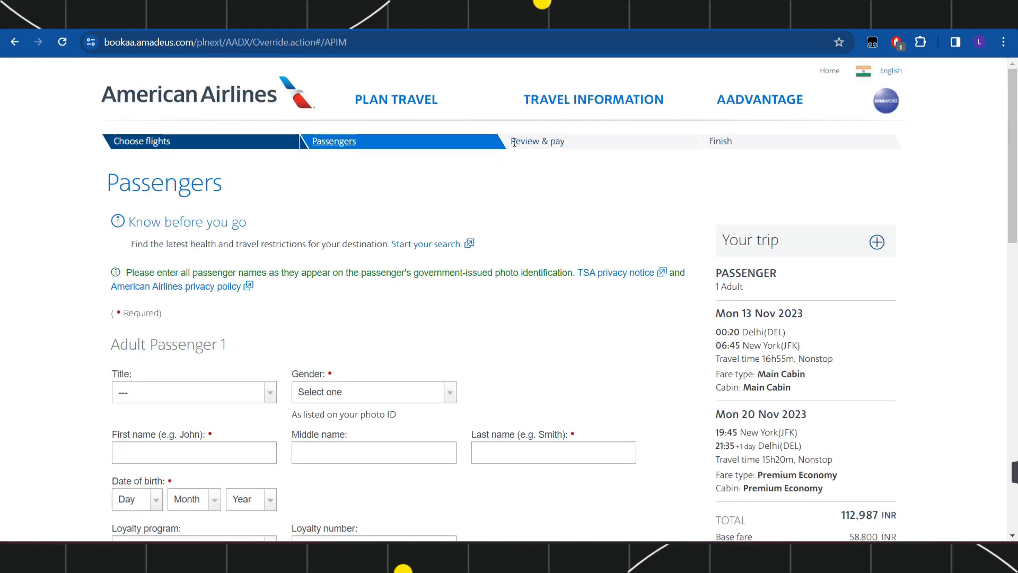